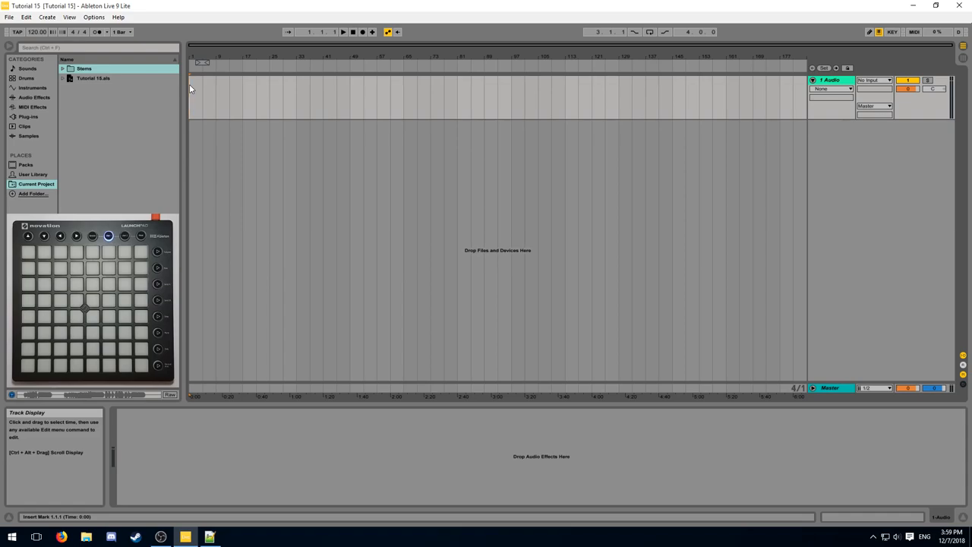
# Browse into the Stems folder holding the Bass, Drums, FX, Pads, Lead and Vocals .wav files
pyautogui.click(55, 67)
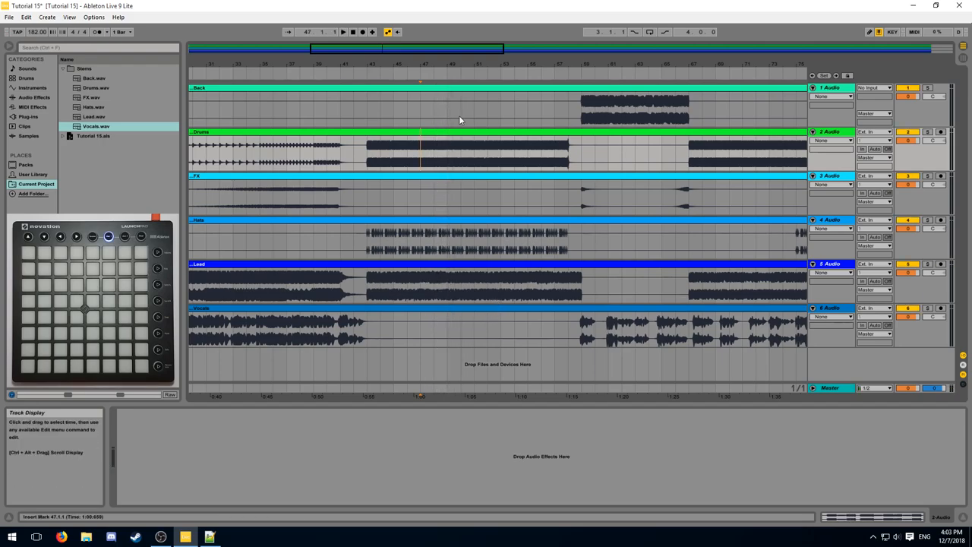
# Chop the Drums stem into a row of short clips with Split (Ctrl+E)
pyautogui.click(340, 33)
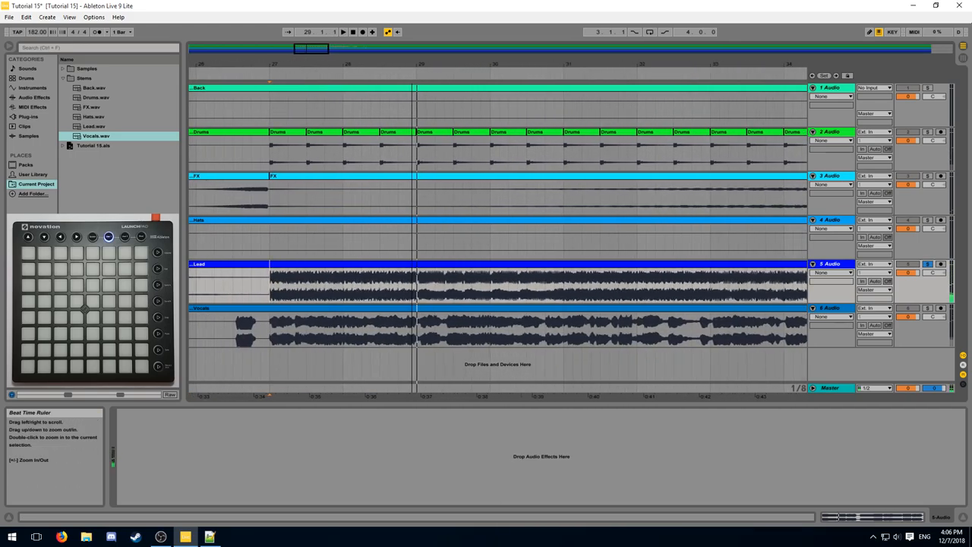
# Mark consecutive ranges on the Lead stem and split them into separate Lead clips
pyautogui.moveTo(260, 285); pyautogui.dragTo(418, 286)
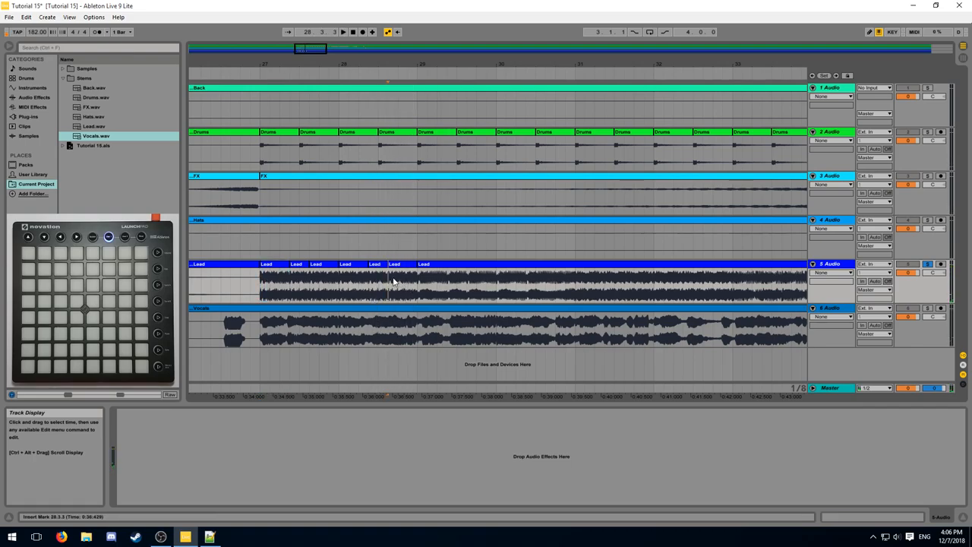
pyautogui.moveTo(258, 286); pyautogui.dragTo(418, 286)
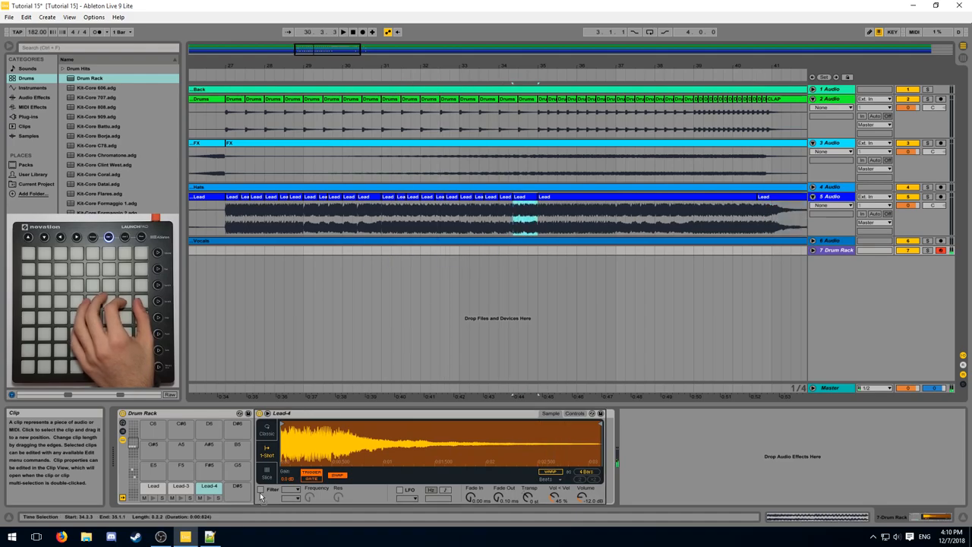
pyautogui.click(239, 486)
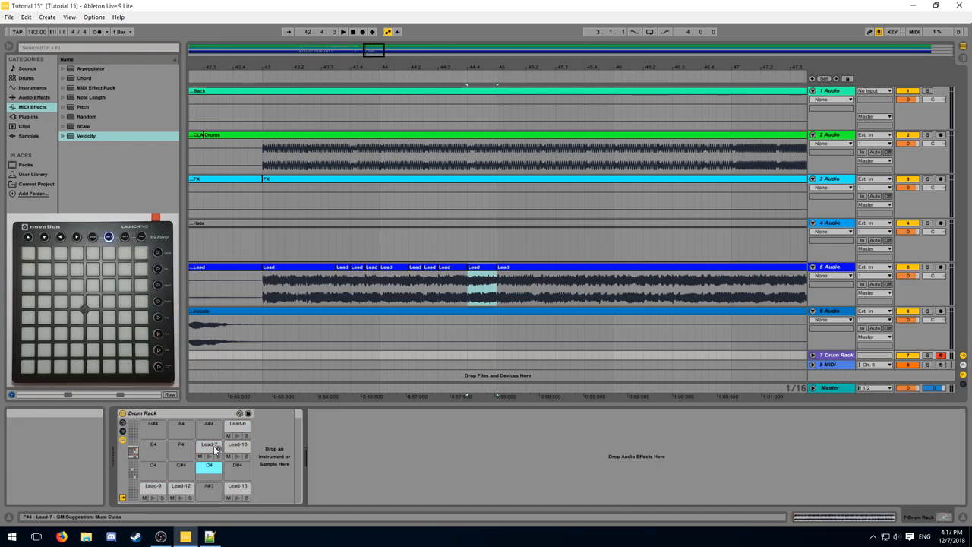
# Show the Drum Rack chain list with the Choke column and assign a choke group to a Lead chain
pyautogui.click(155, 486)
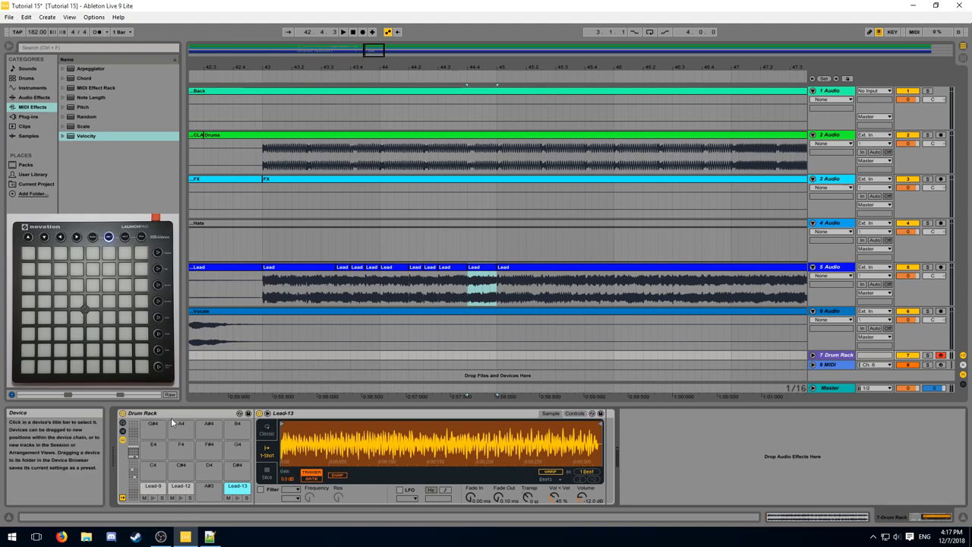
pyautogui.click(123, 471)
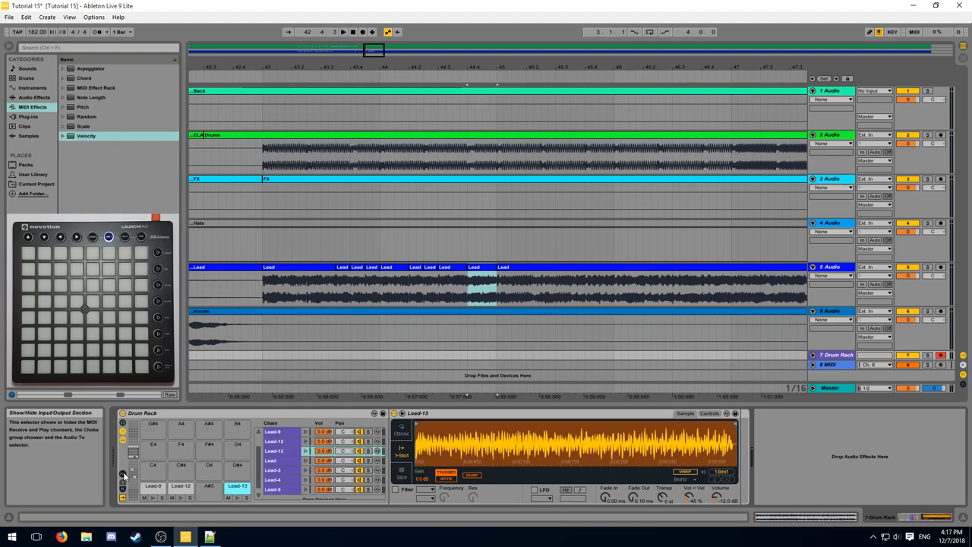
pyautogui.click(126, 474)
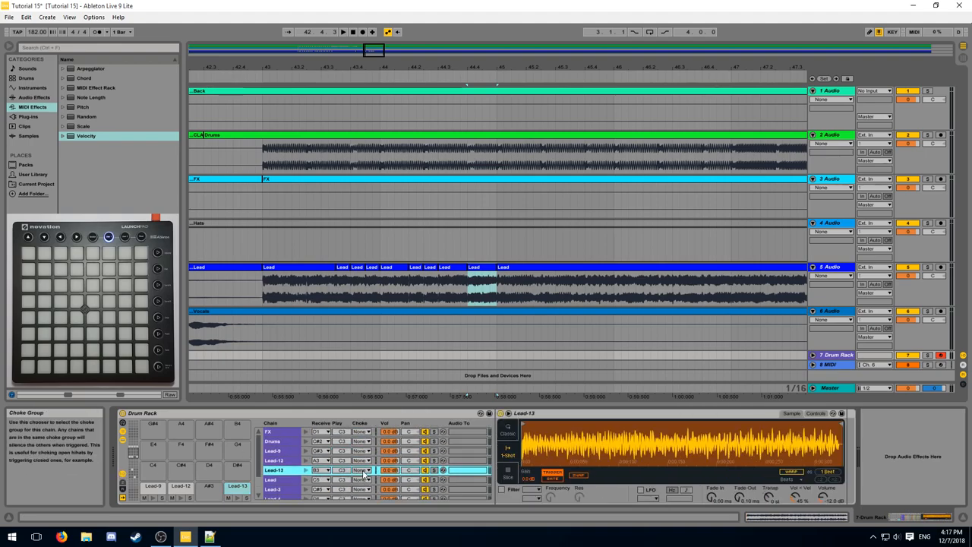
pyautogui.click(364, 471)
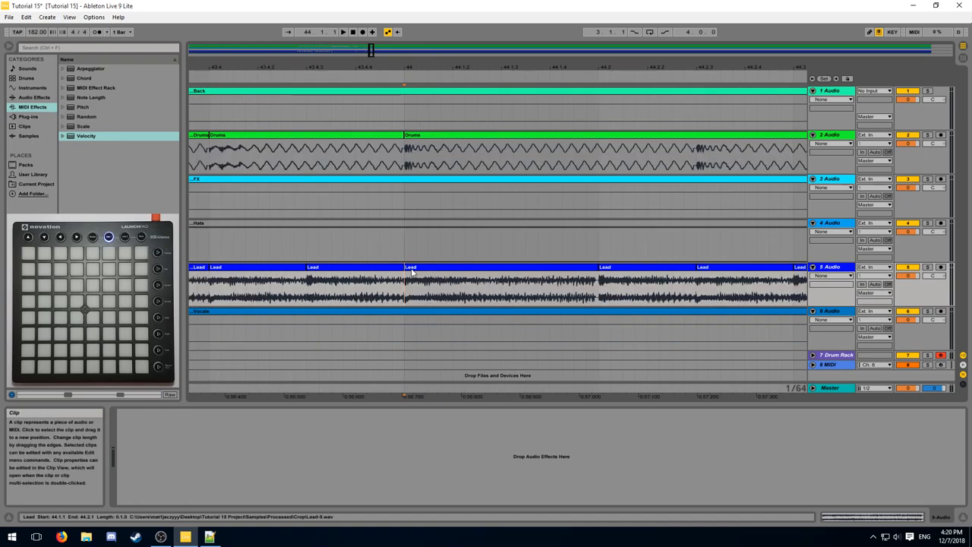
# Slice the Lead clip to a new MIDI track so its slices land on Drum Rack pads
pyautogui.rightClick(410, 272)
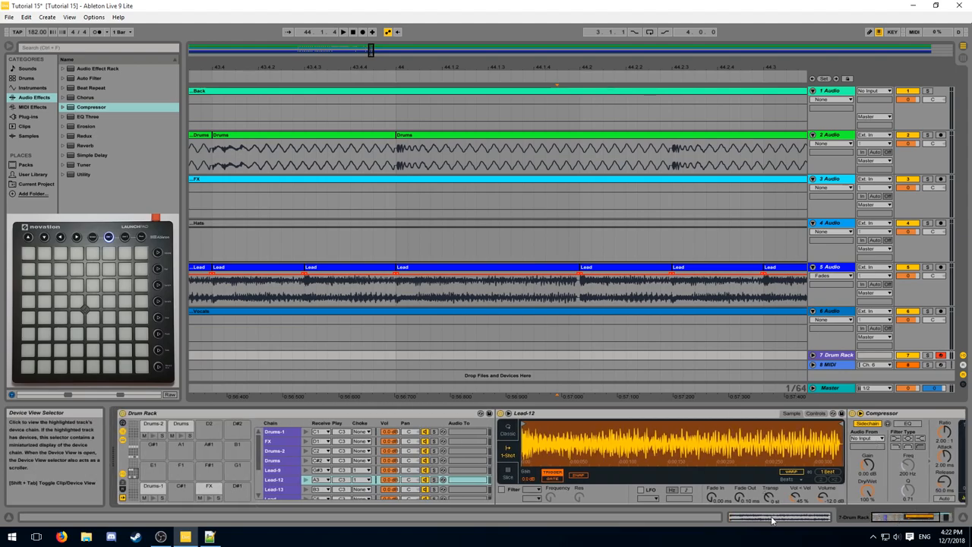
# Expand the Lead-12 Compressor's Sidechain and feed it from another track via Audio From
pyautogui.click(270, 432)
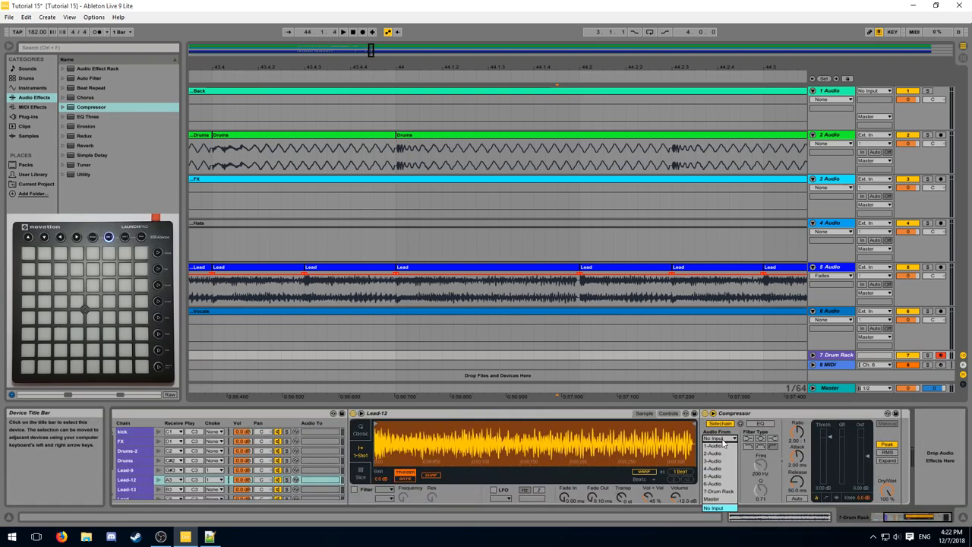
pyautogui.click(720, 437)
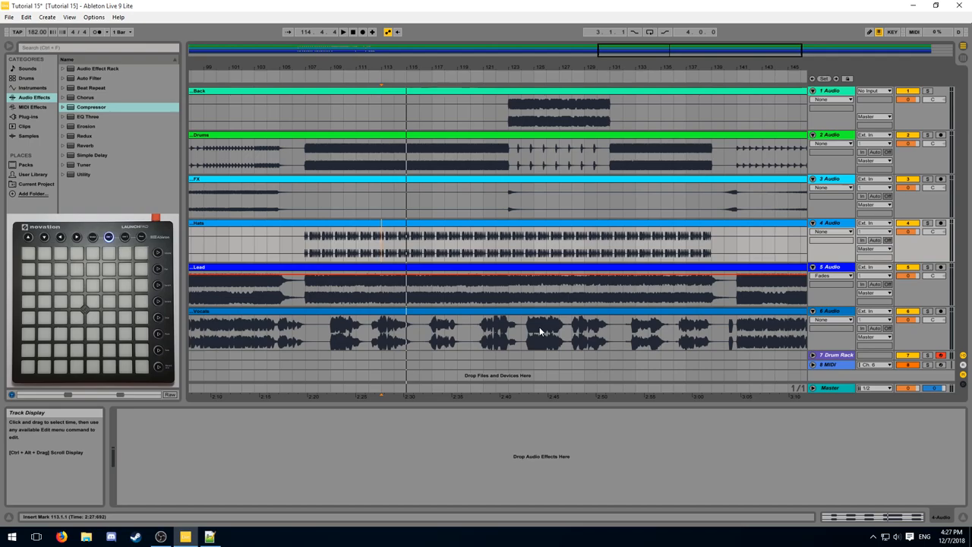
pyautogui.moveTo(356, 370)
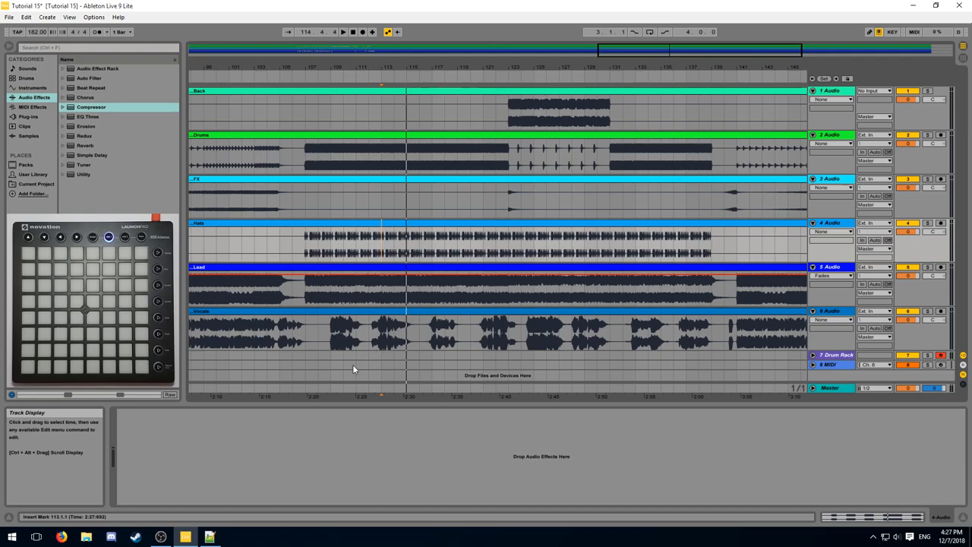
pyautogui.moveTo(392, 103)
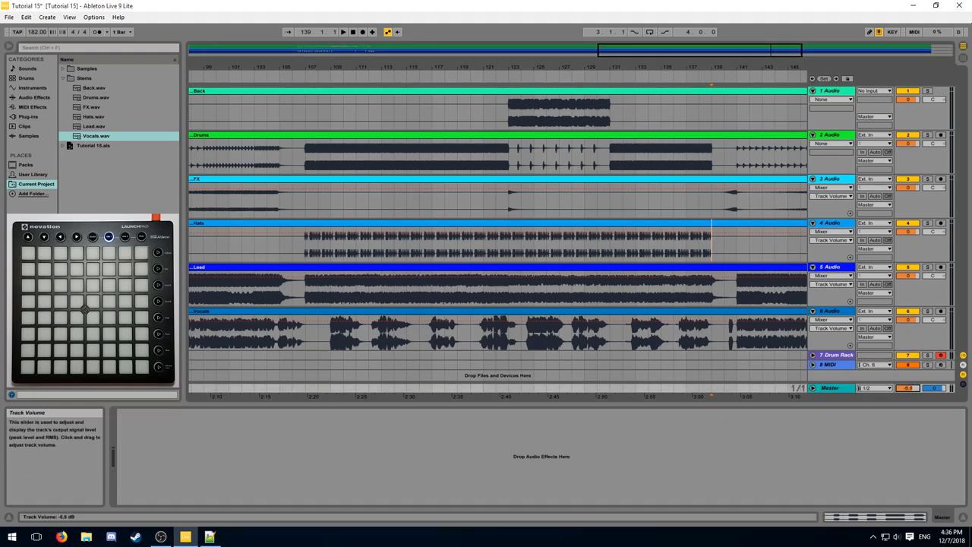
# In Session View, pull the Master track volume fader down
pyautogui.press('Tab')
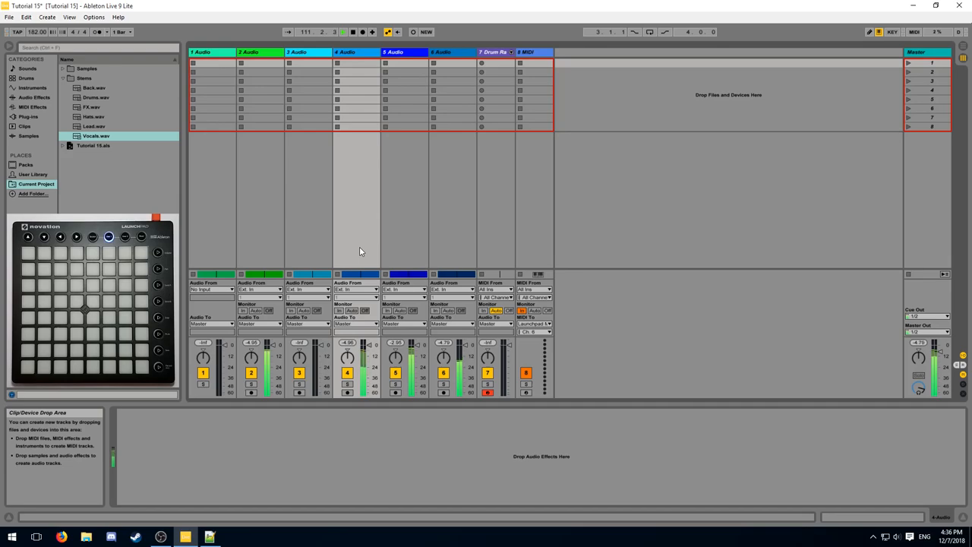
pyautogui.moveTo(935, 350); pyautogui.dragTo(934, 357)
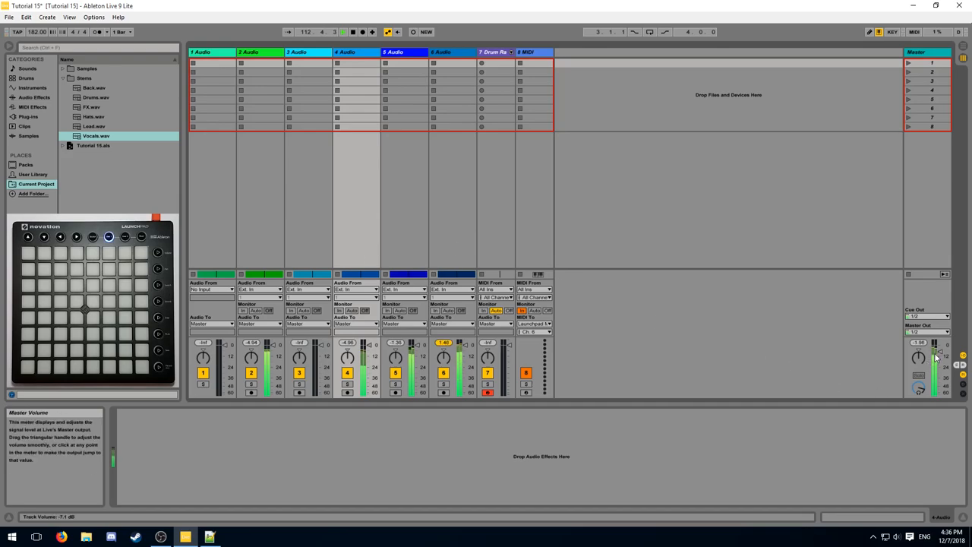